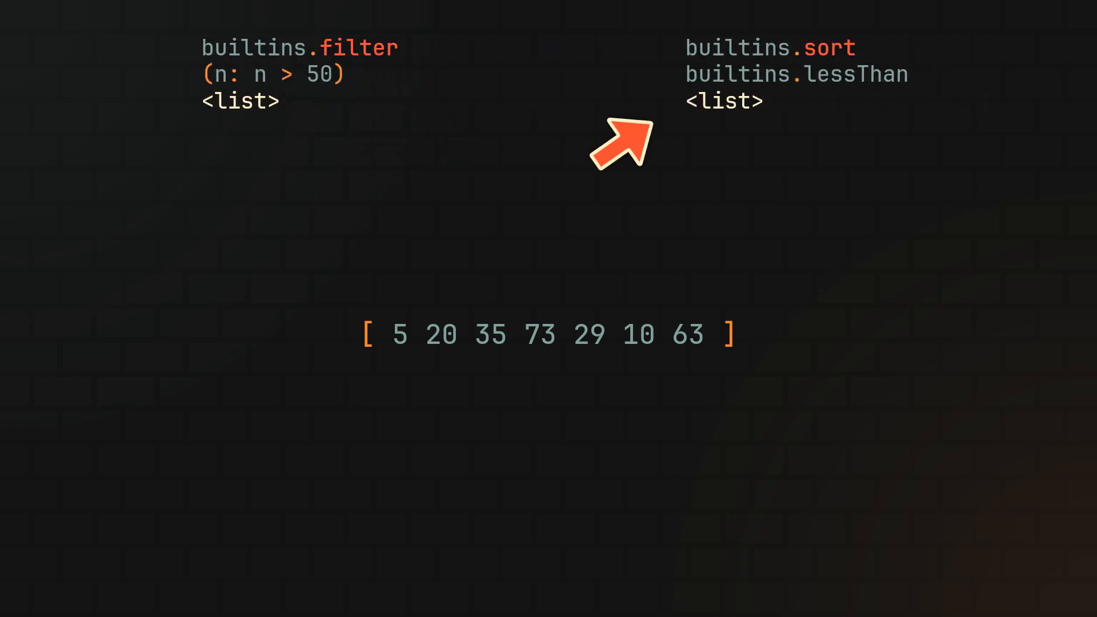
{"action": "mouse_move", "coordinate": [633, 143]}
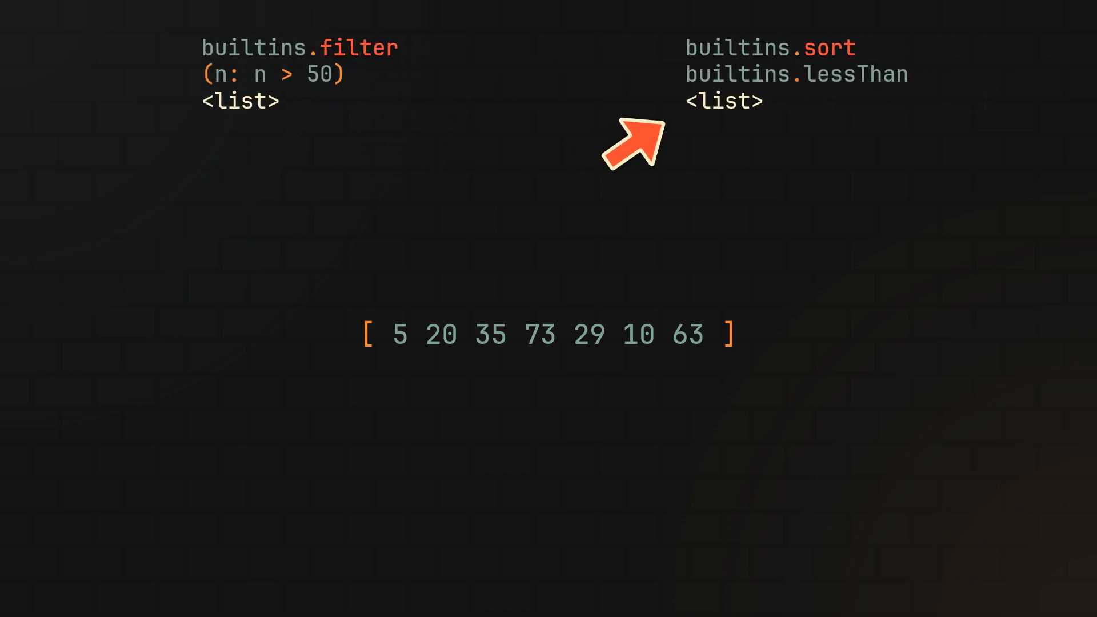